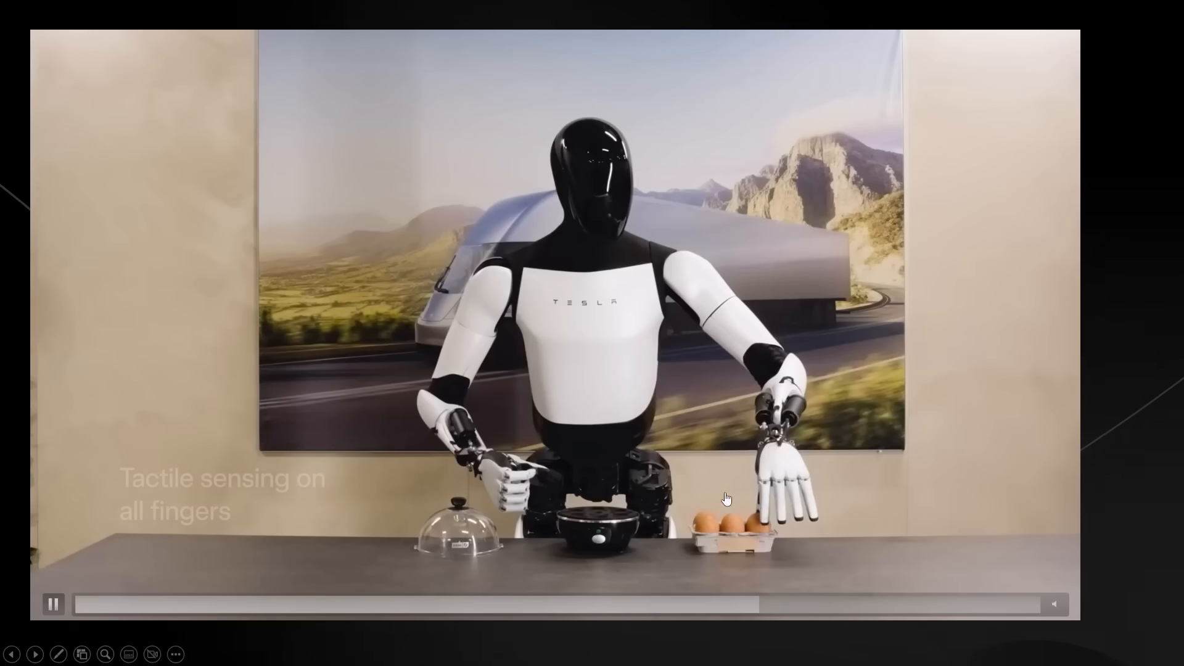
# Step: Seek the robot video back to the 'Faster, 11-DoF brand-new hands' clip and pause there
pyautogui.click(720, 604)
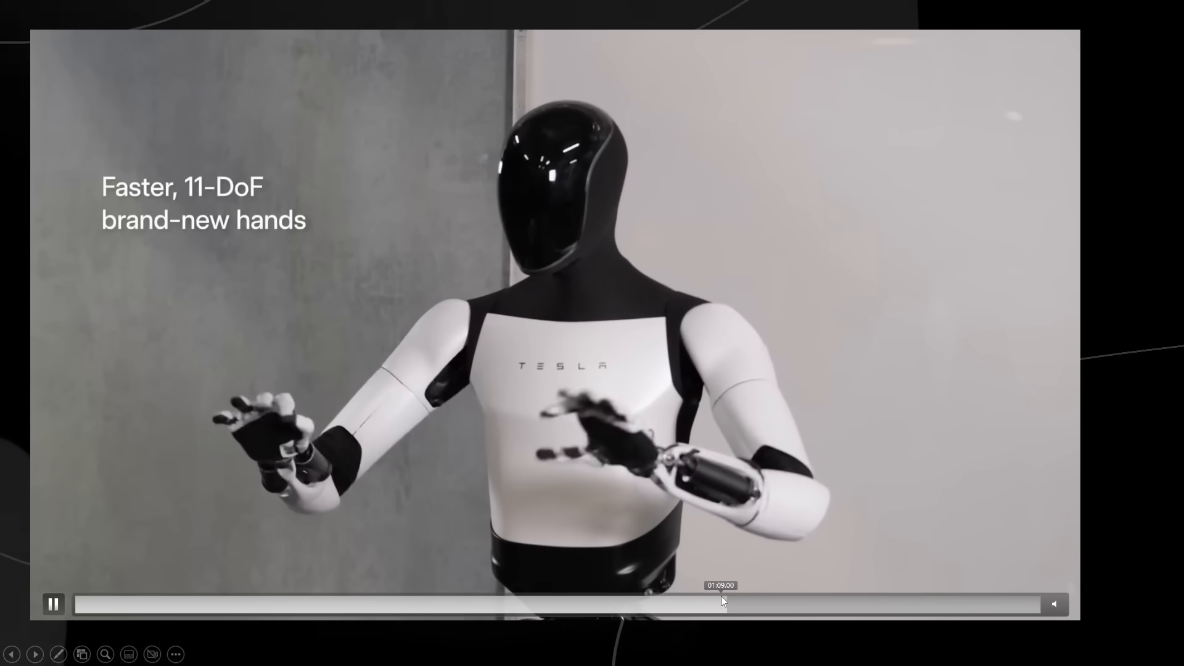
pyautogui.click(53, 604)
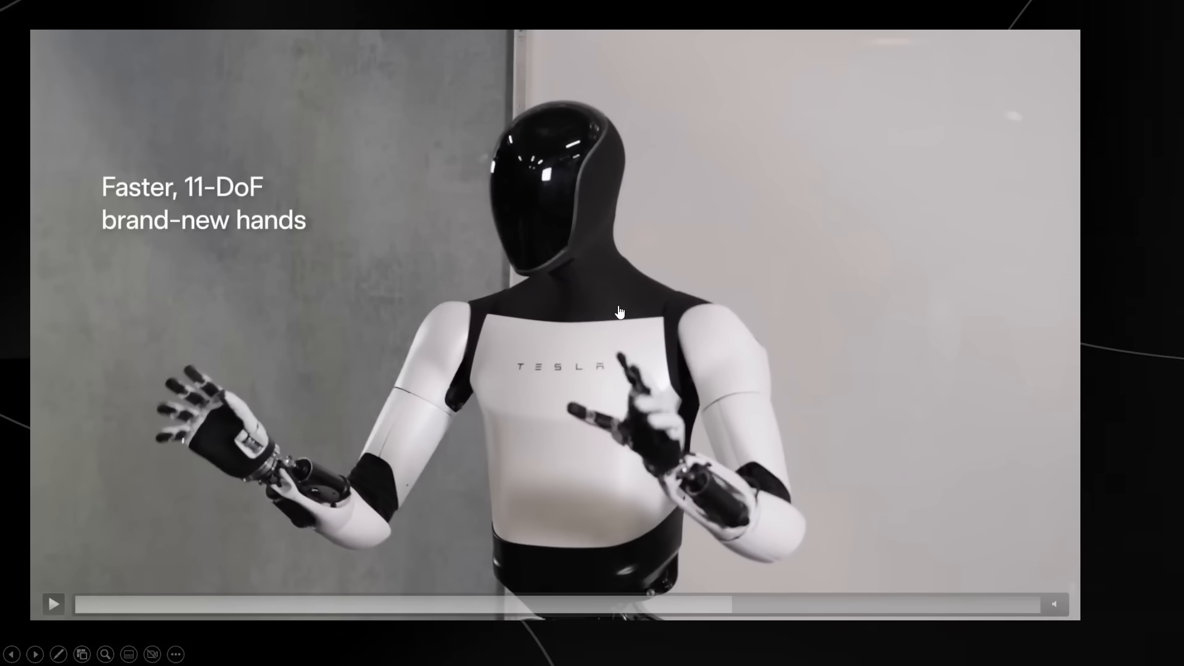
pyautogui.moveTo(529, 255)
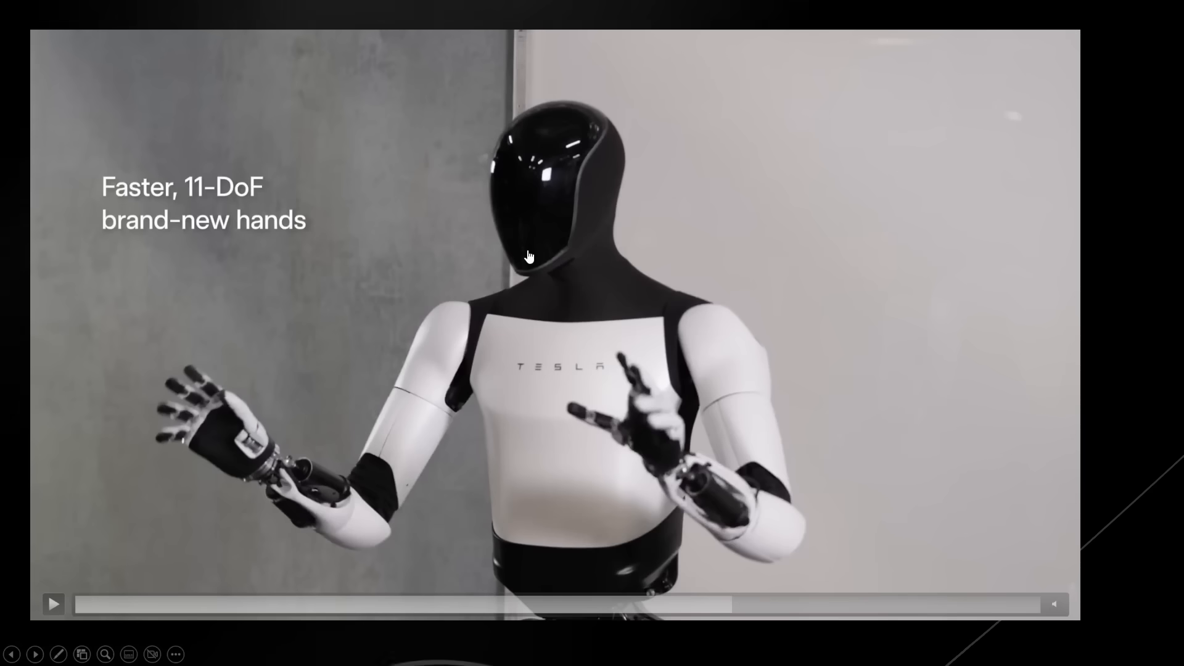
pyautogui.moveTo(549, 243)
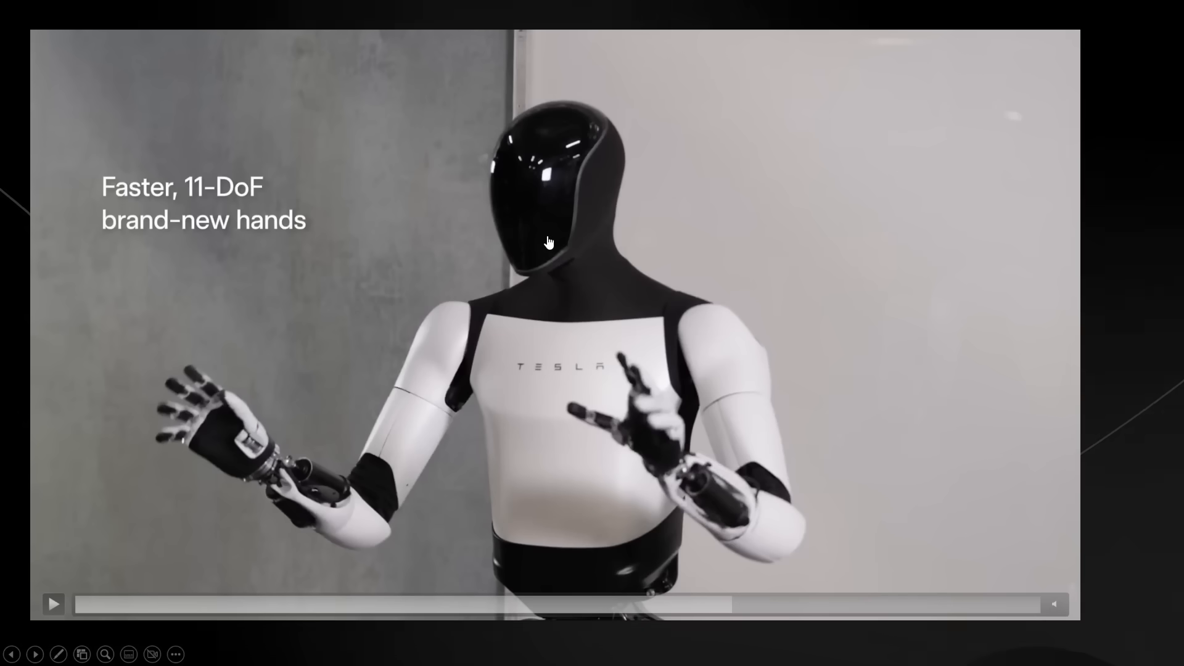
pyautogui.moveTo(659, 301)
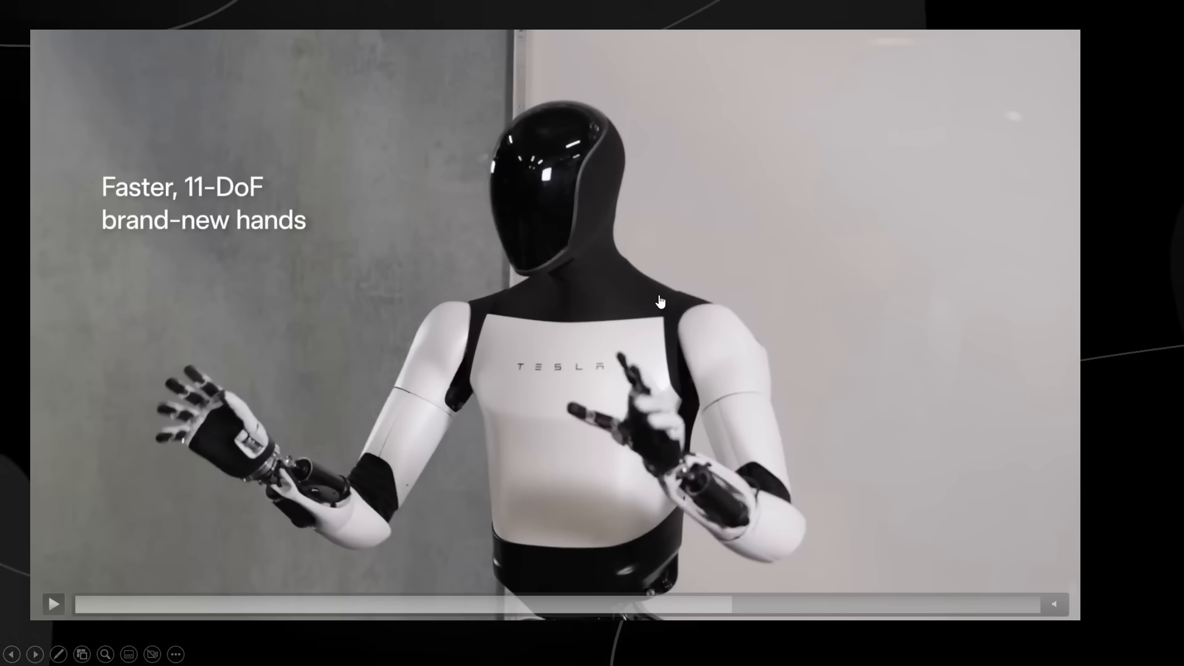
pyautogui.moveTo(658, 308)
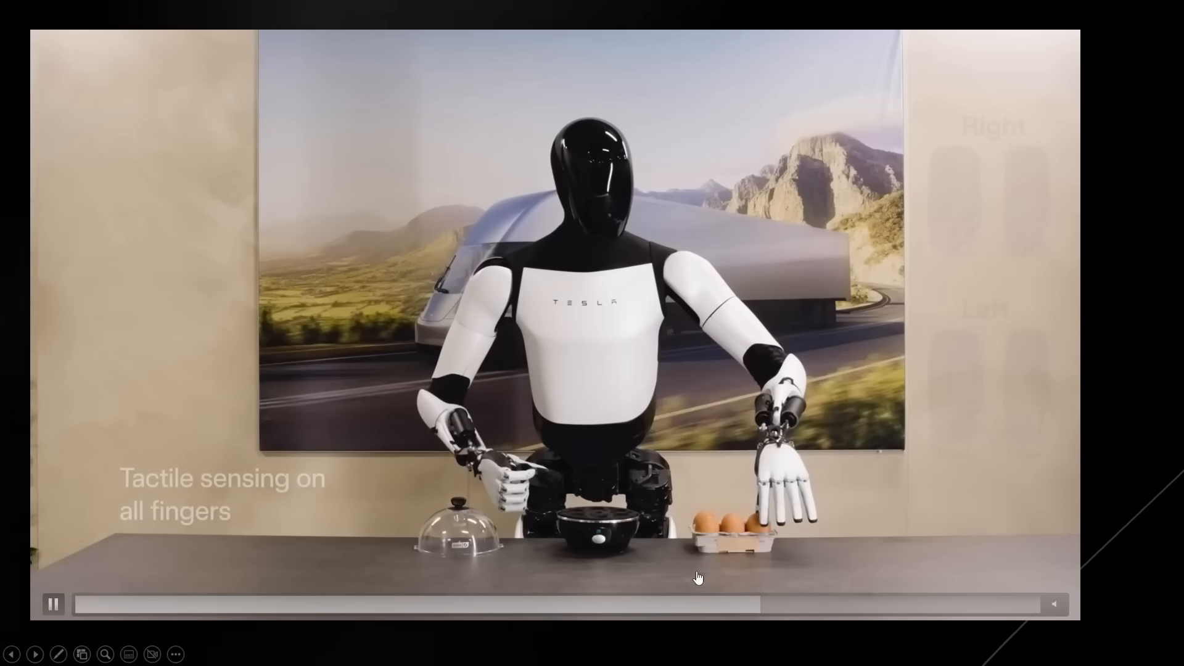
pyautogui.click(701, 605)
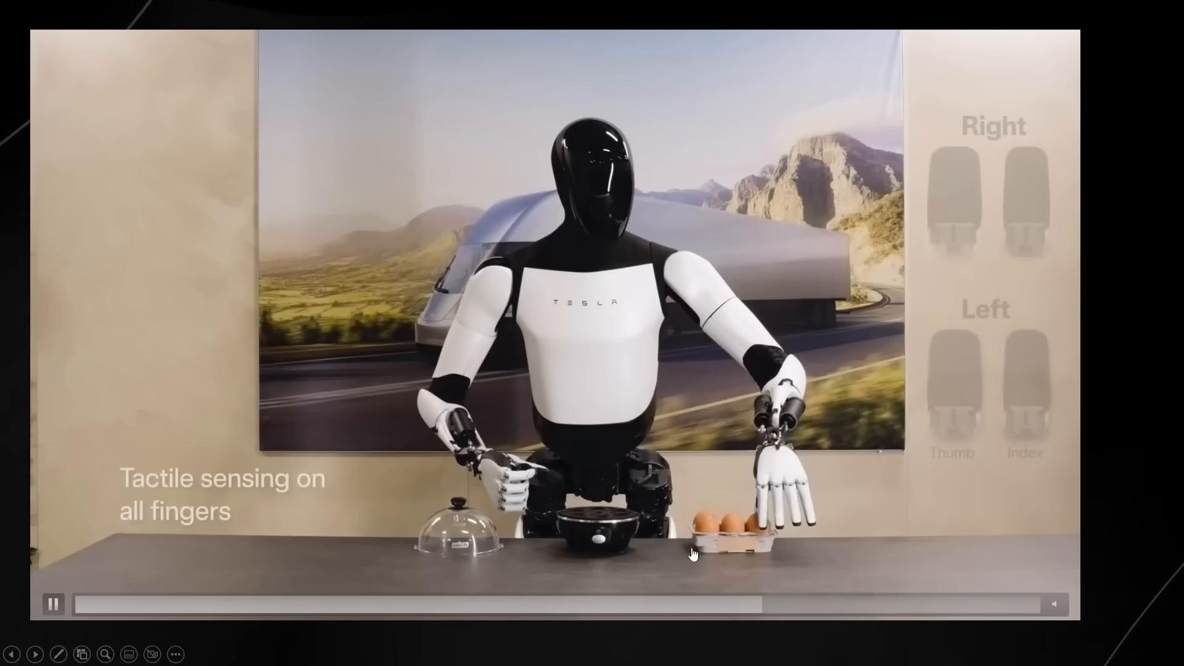
pyautogui.click(52, 604)
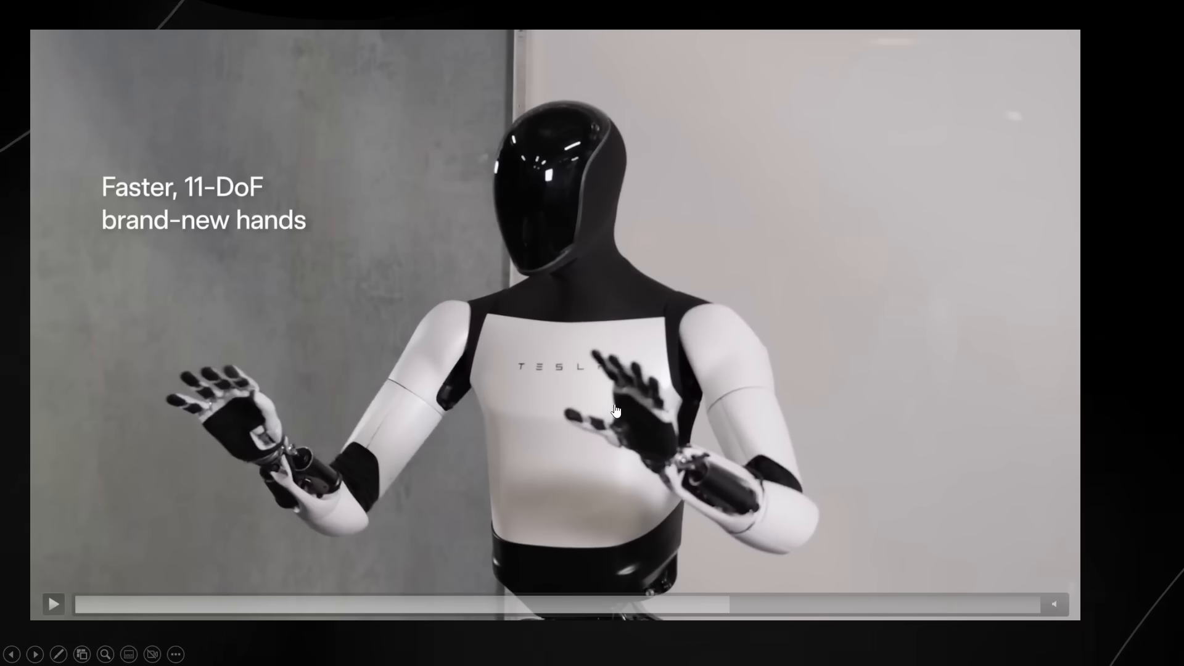
pyautogui.click(53, 603)
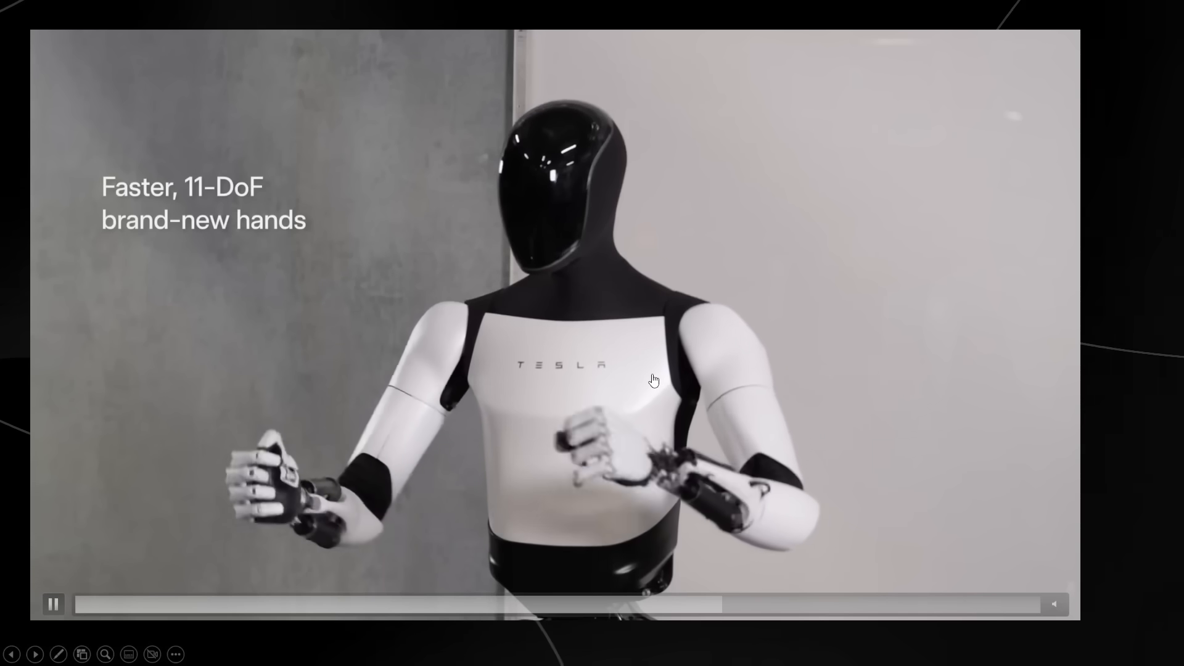
pyautogui.click(53, 603)
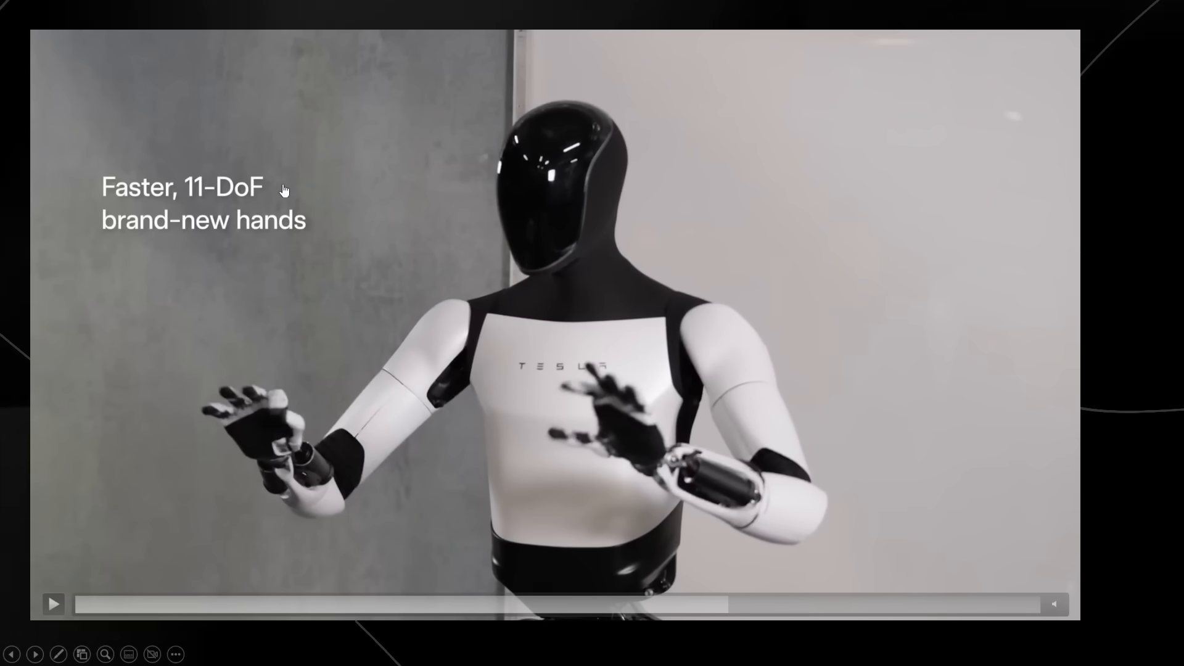
pyautogui.moveTo(629, 382)
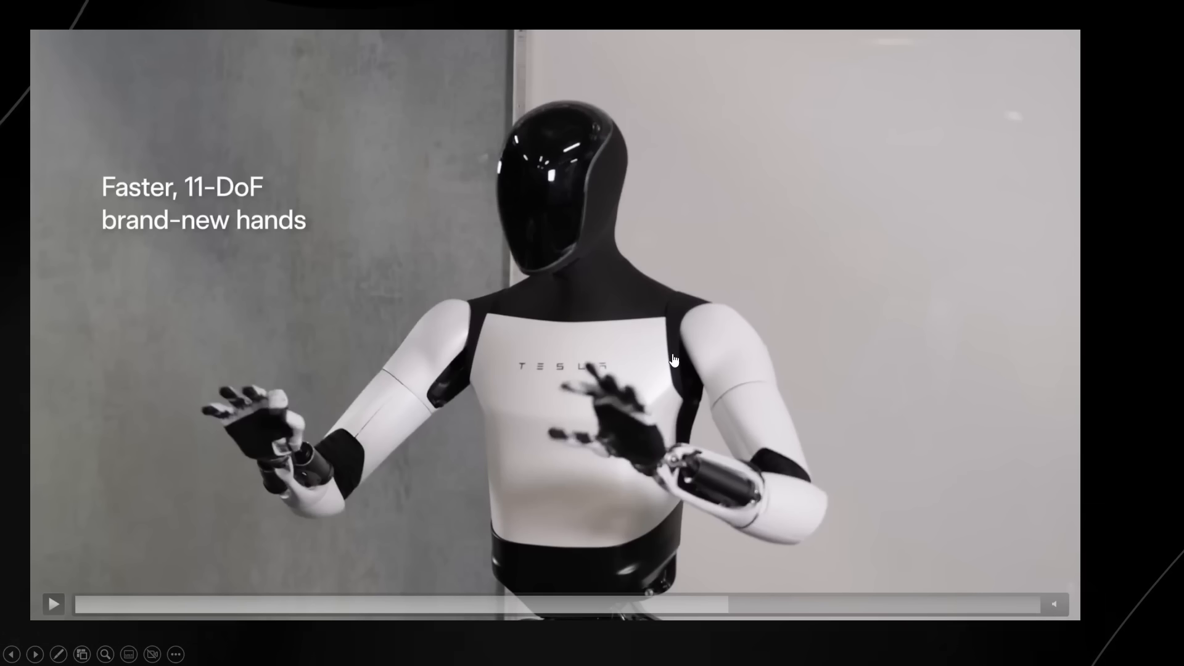
pyautogui.moveTo(701, 535)
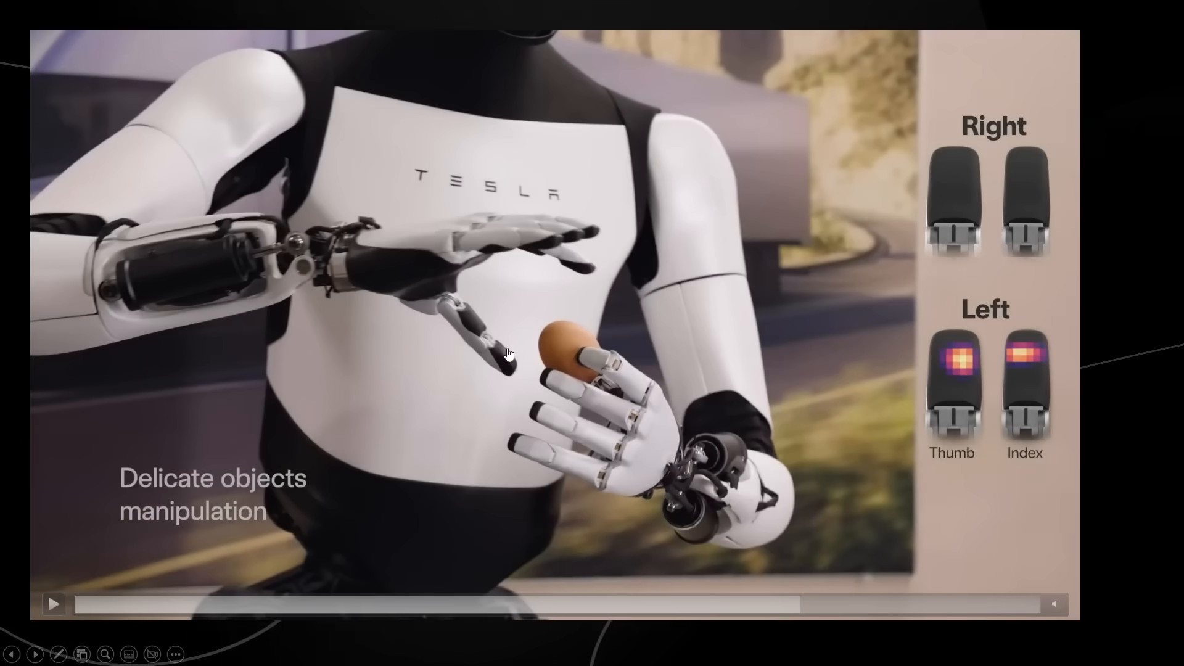
pyautogui.moveTo(648, 371)
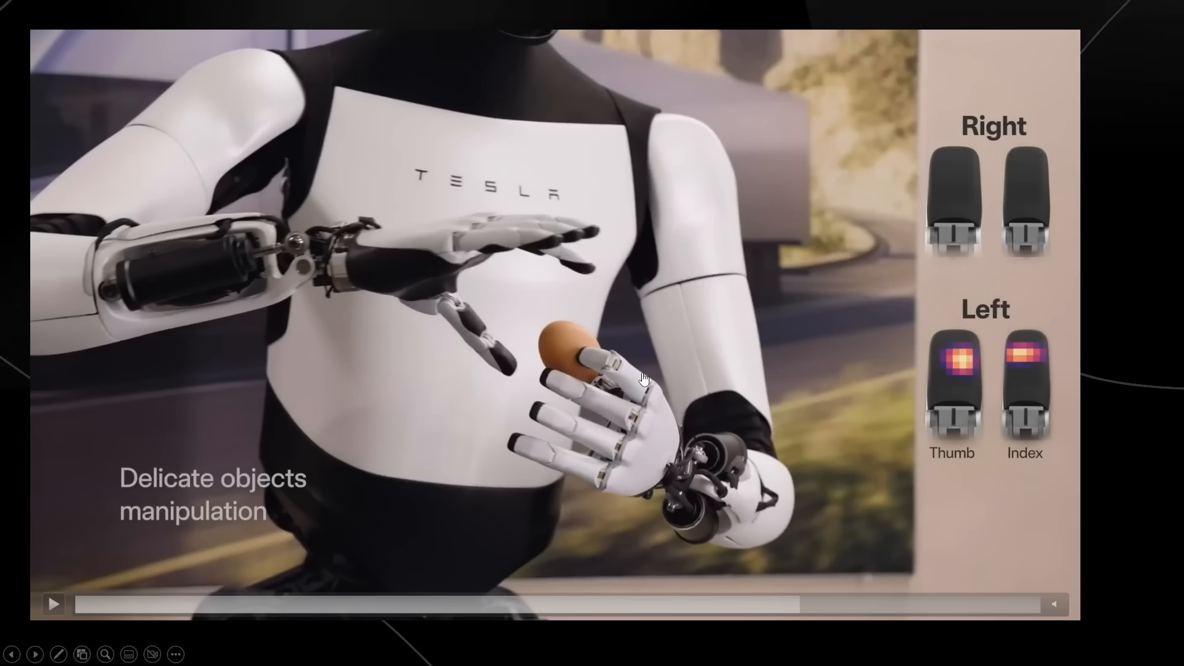
pyautogui.moveTo(640, 372)
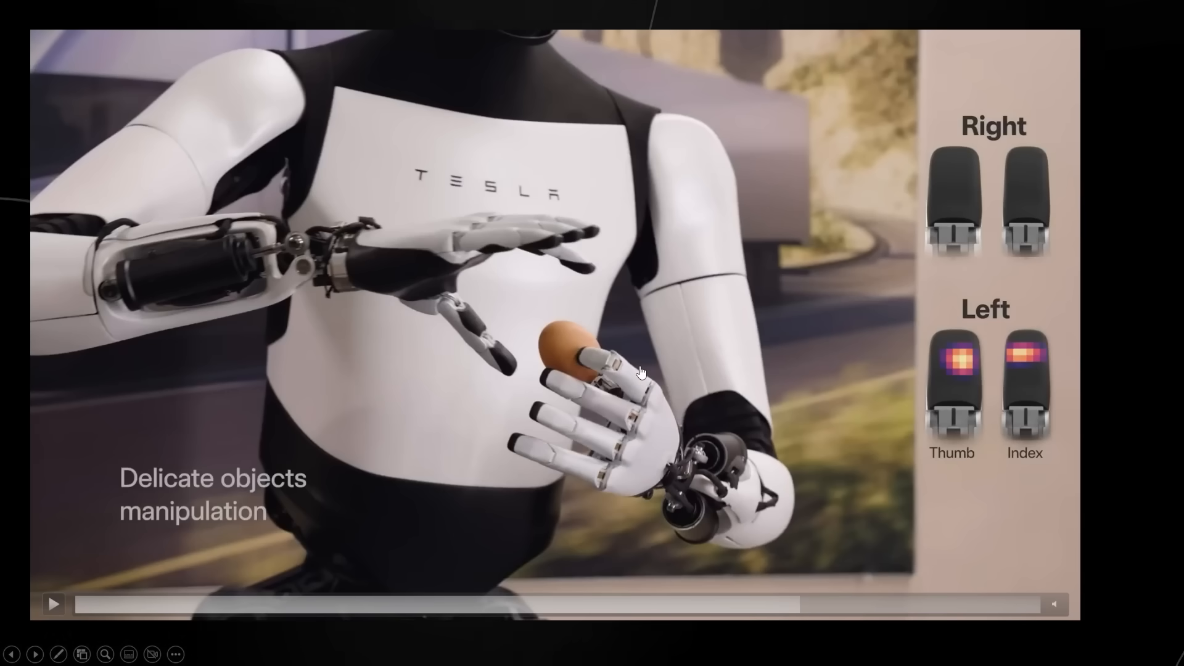
# Step: Play the egg-handling clip until the egg is placed, pause it, and advance to the dimly lit robot slide
pyautogui.click(53, 603)
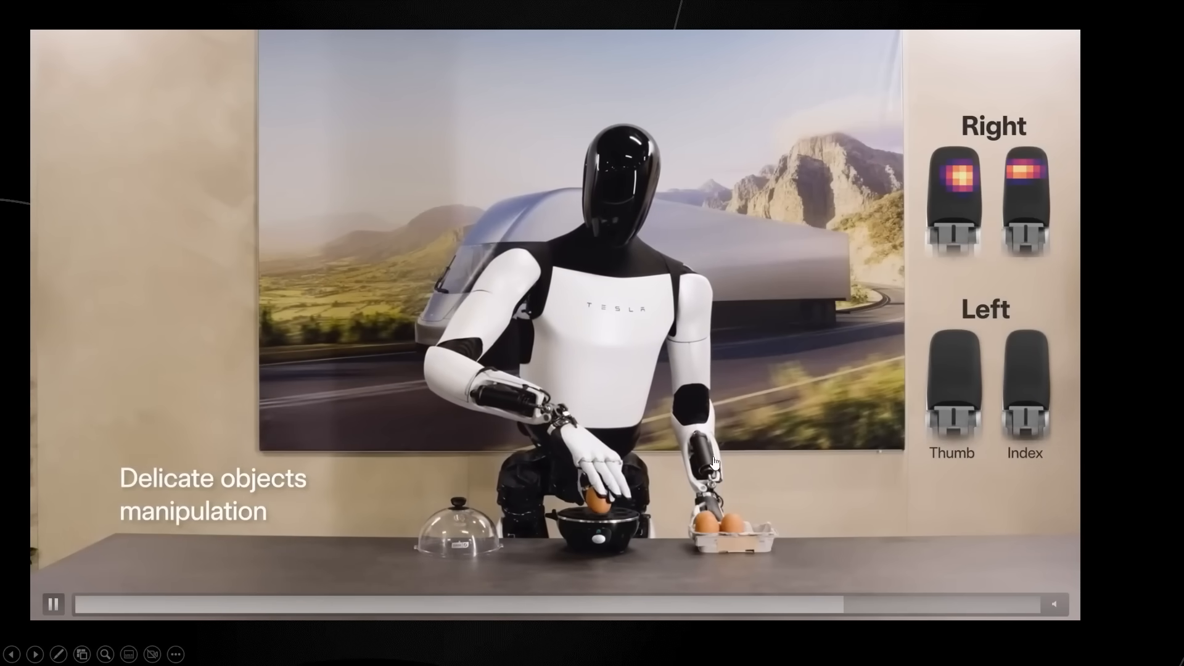
pyautogui.click(53, 603)
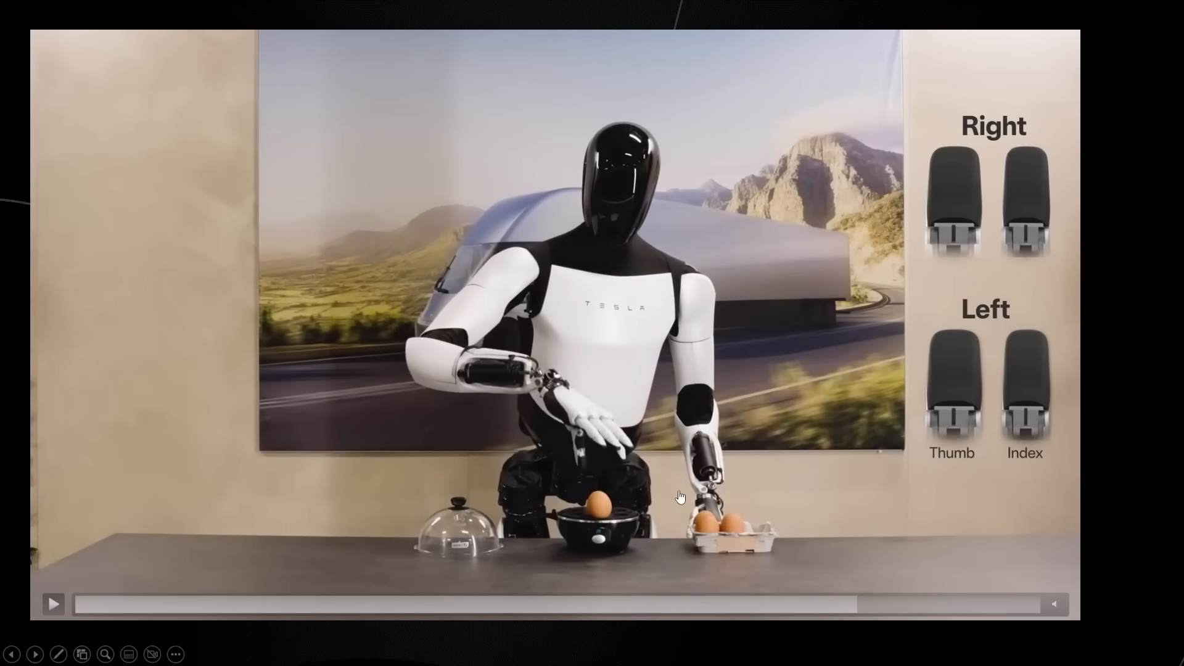
pyautogui.click(52, 604)
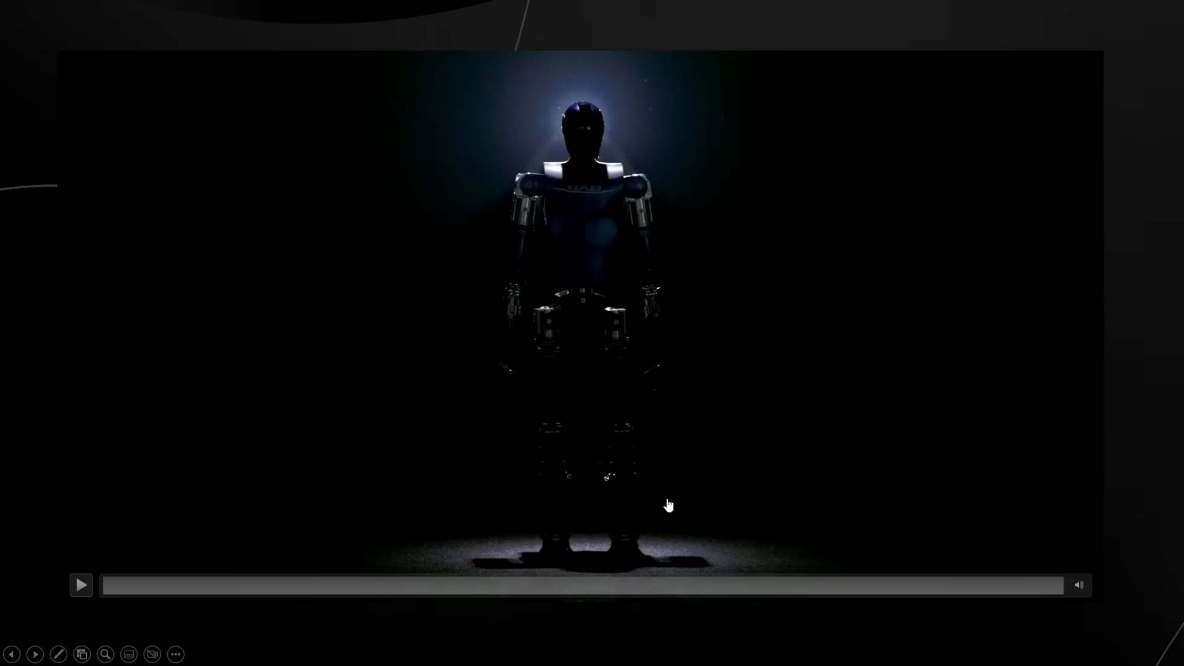
# Step: Start the new slide's robot video and seek forward to the blue robot's leg close-ups
pyautogui.click(80, 584)
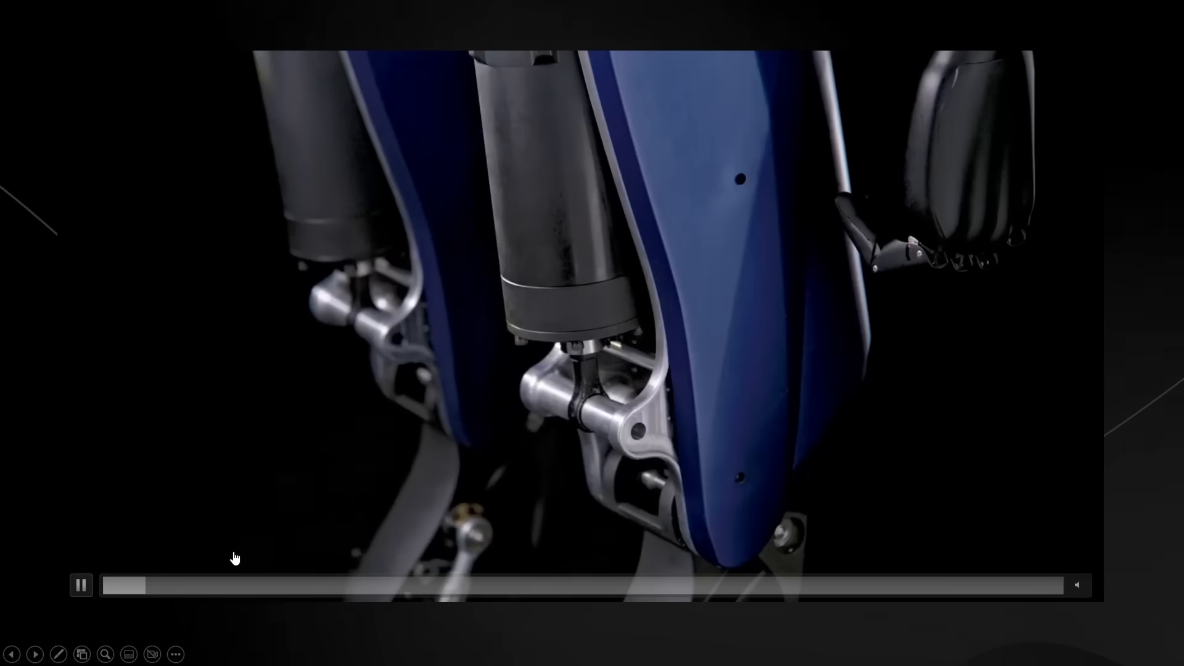
pyautogui.click(849, 585)
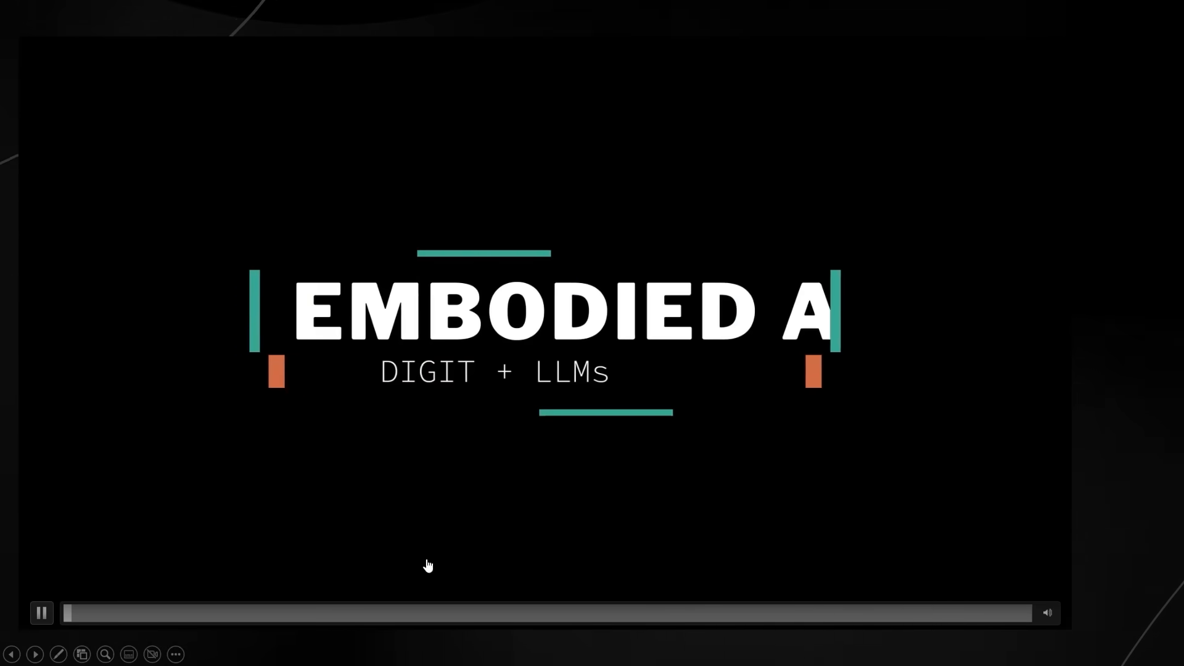
# Step: Advance past the Digit robot clip to the generated HTML code slide
pyautogui.click(42, 613)
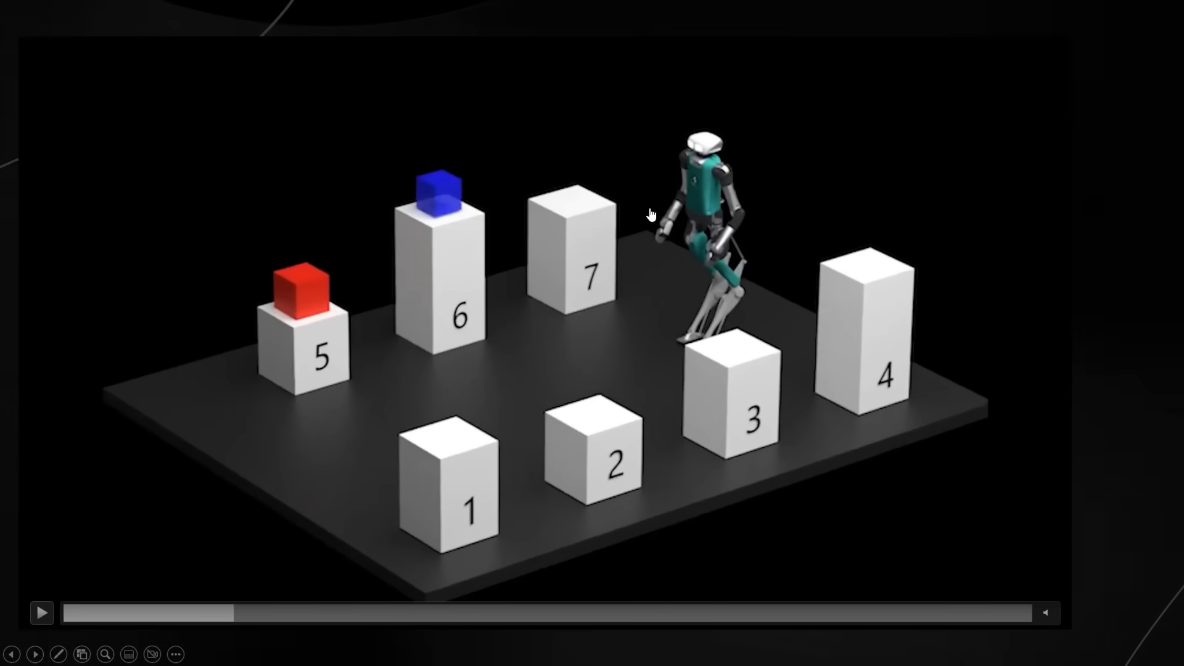
pyautogui.moveTo(188, 517)
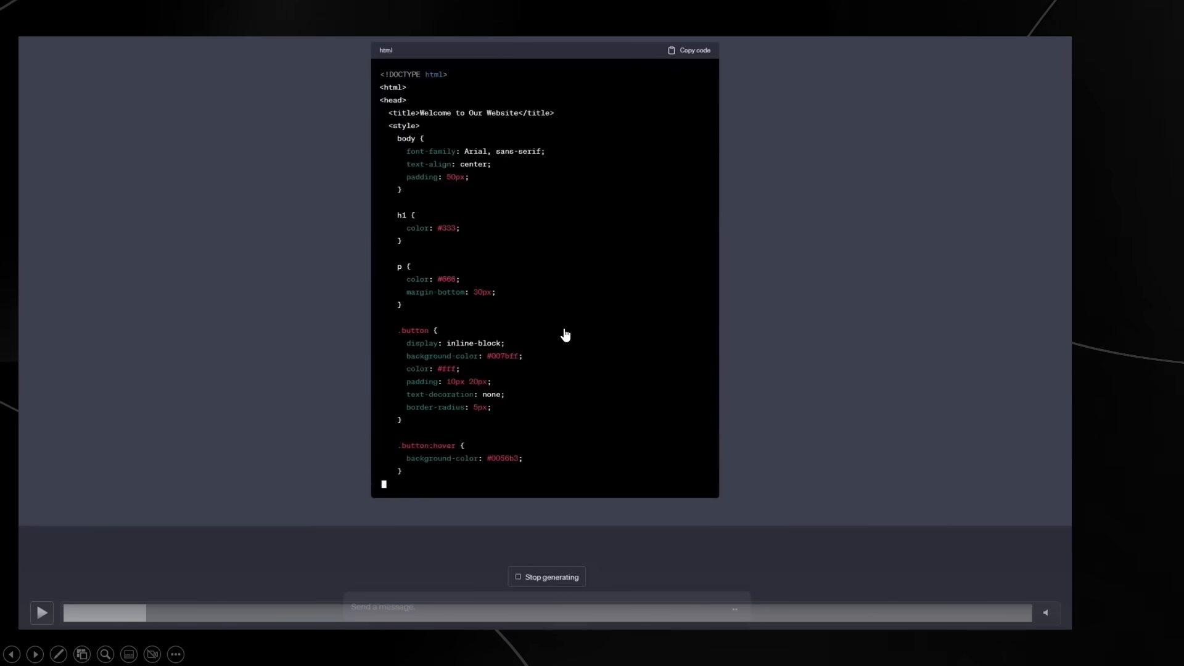
pyautogui.moveTo(581, 305)
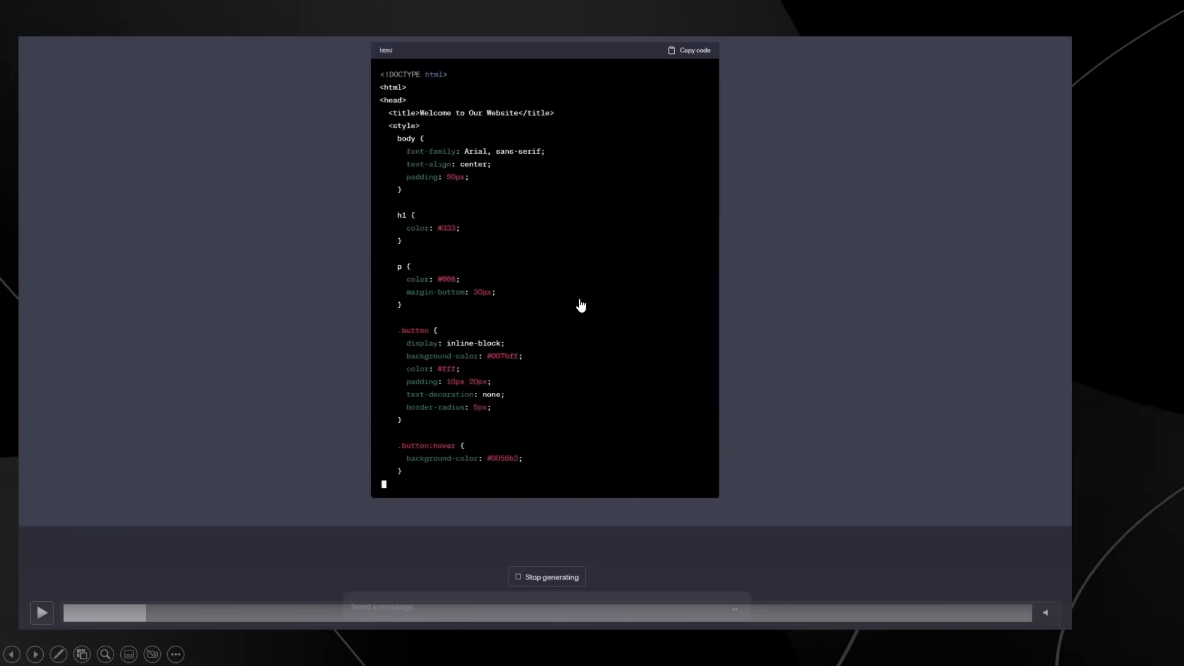
pyautogui.moveTo(525, 311)
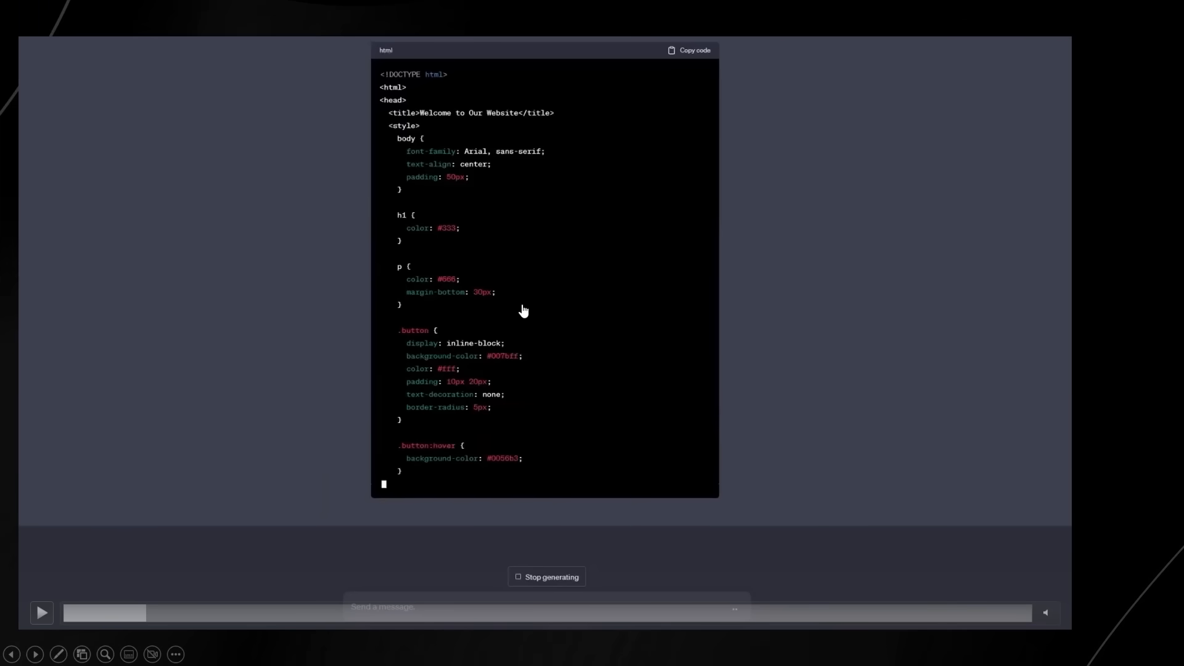
# Step: Advance from the coding video to the Agility Robotics box-moving video slide
pyautogui.click(42, 613)
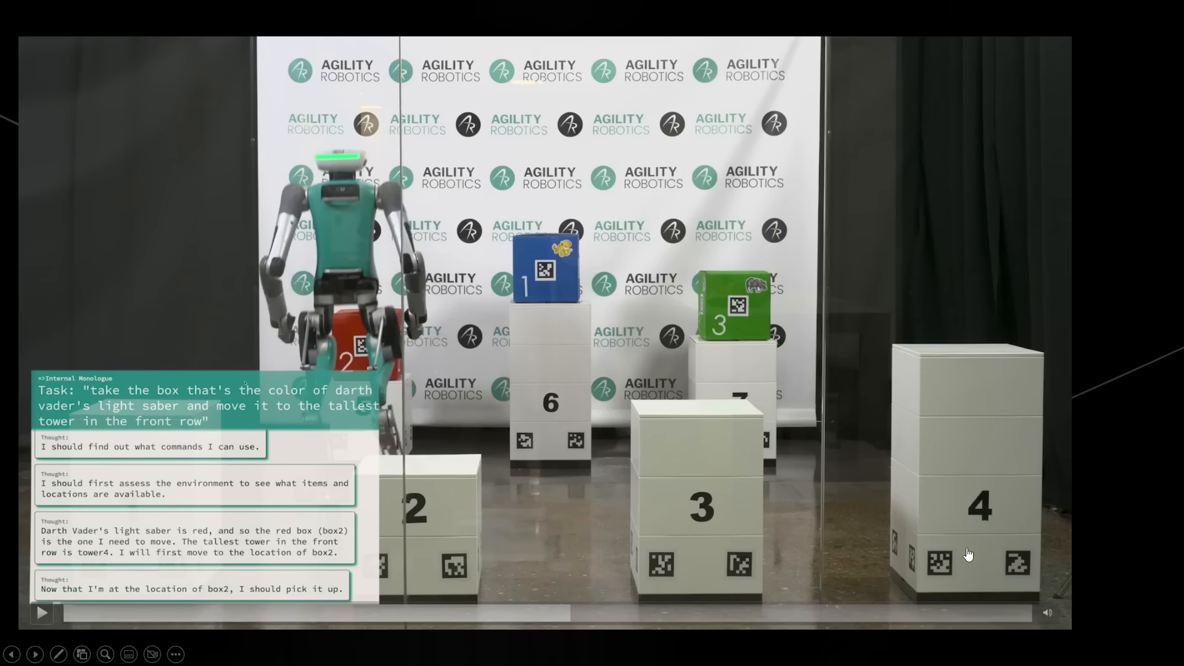
# Step: Play the Digit box-moving video, pausing and resuming as it picks up box2
pyautogui.click(42, 613)
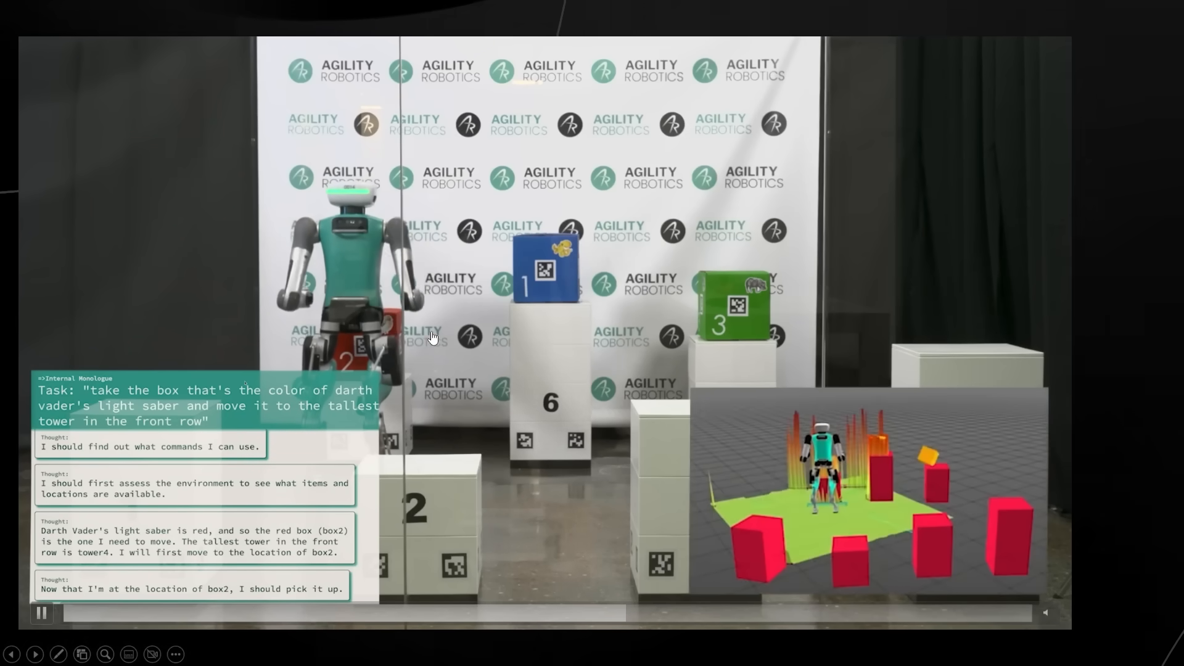
pyautogui.click(42, 614)
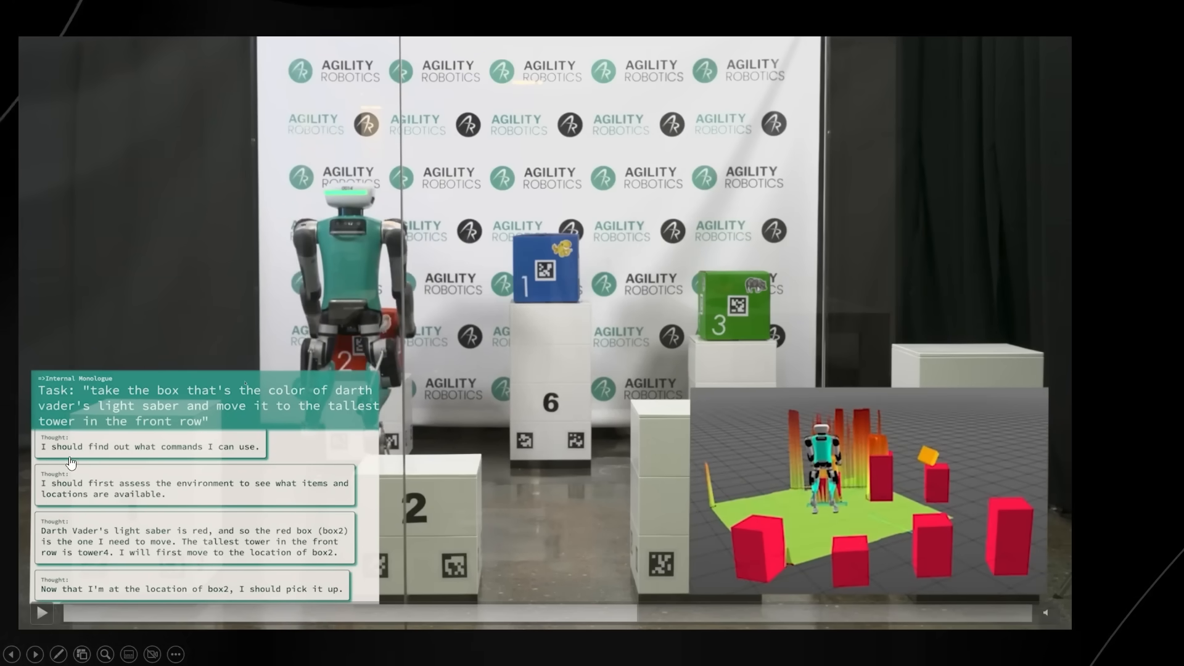
pyautogui.moveTo(371, 319)
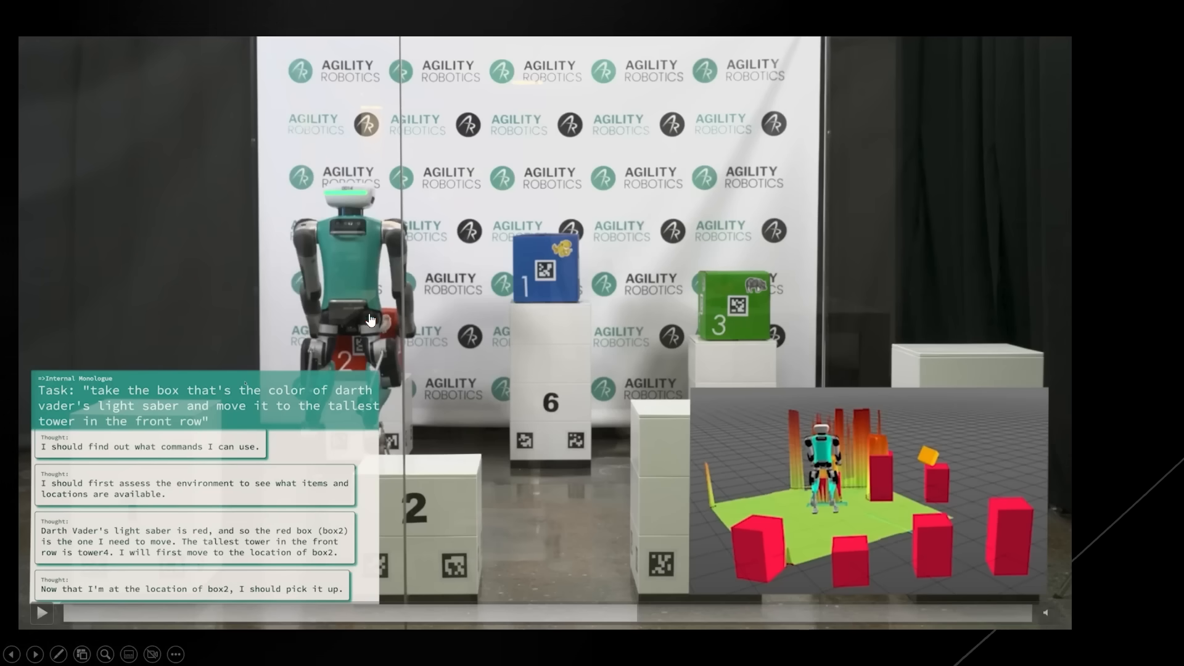
pyautogui.moveTo(366, 324)
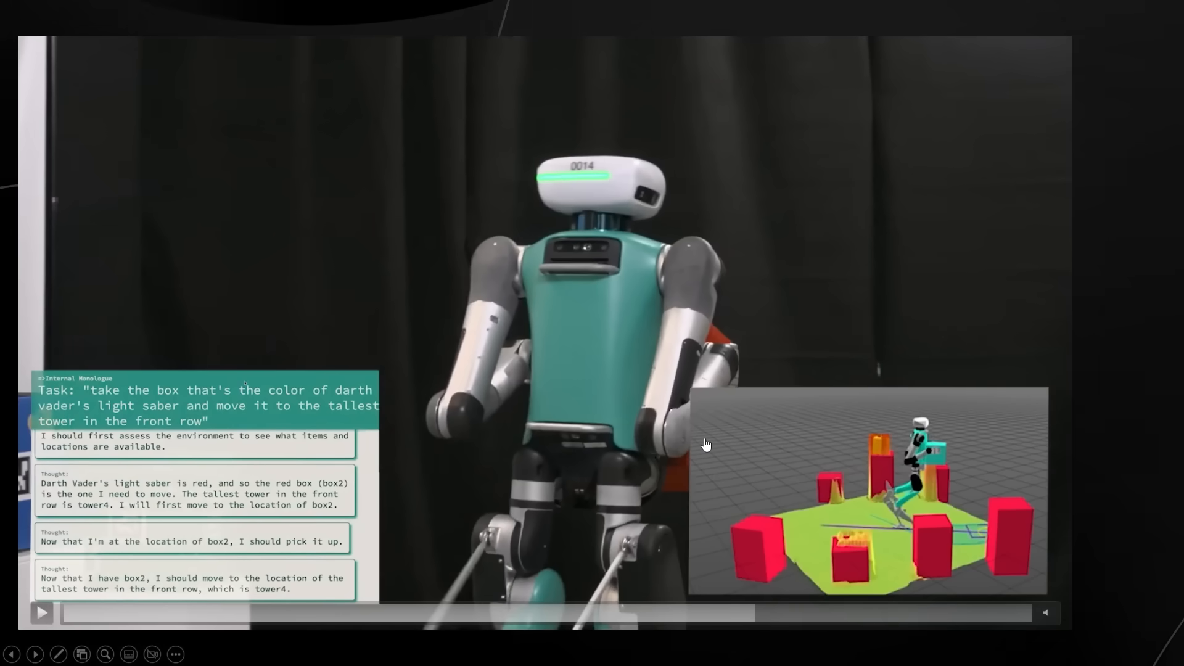
pyautogui.click(42, 613)
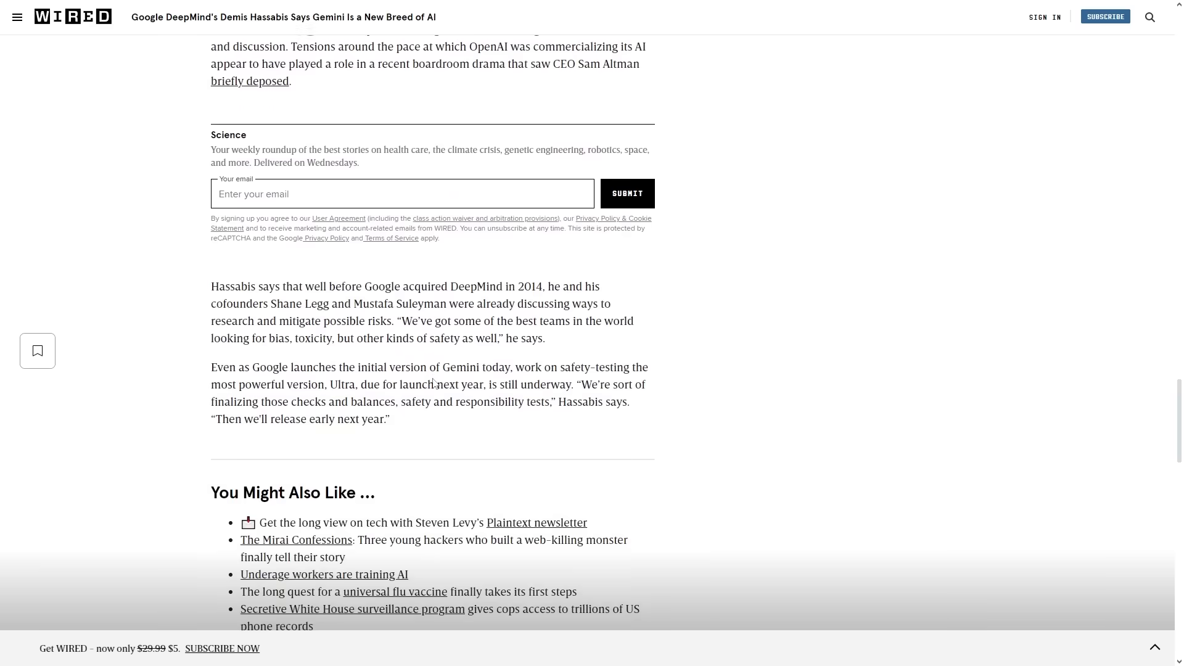
# Step: Scroll the Wired Gemini article down to the Physical Approach section with 'baby steps in this direction'
pyautogui.scroll(3)
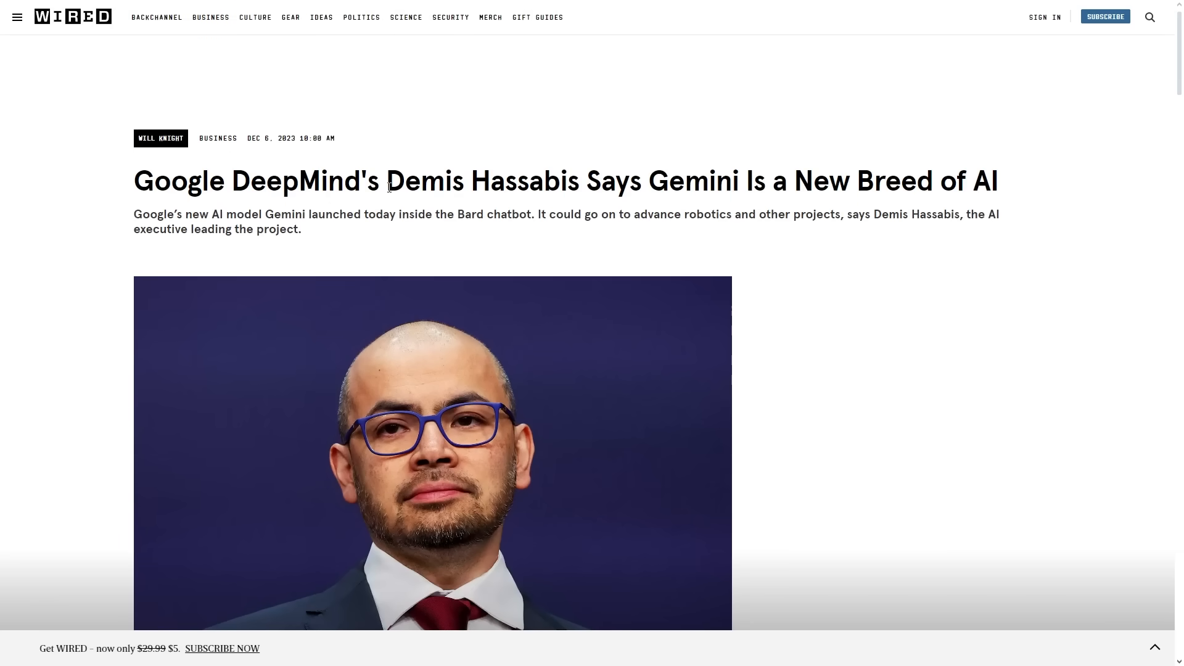
pyautogui.moveTo(692, 178)
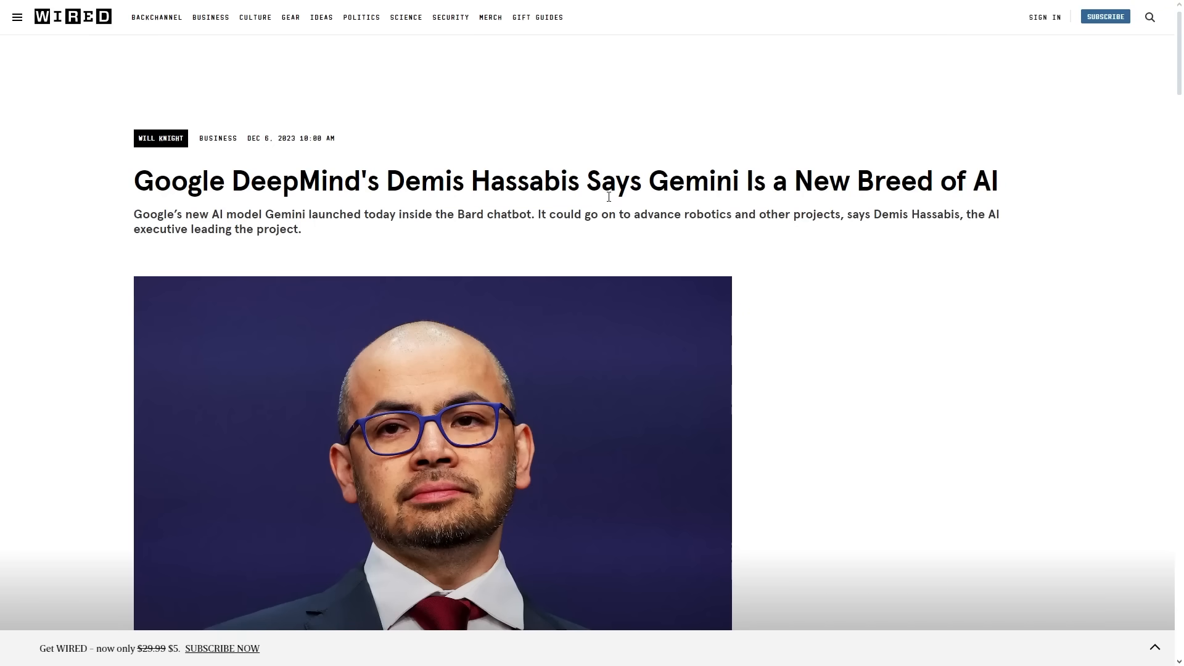
pyautogui.scroll(-3)
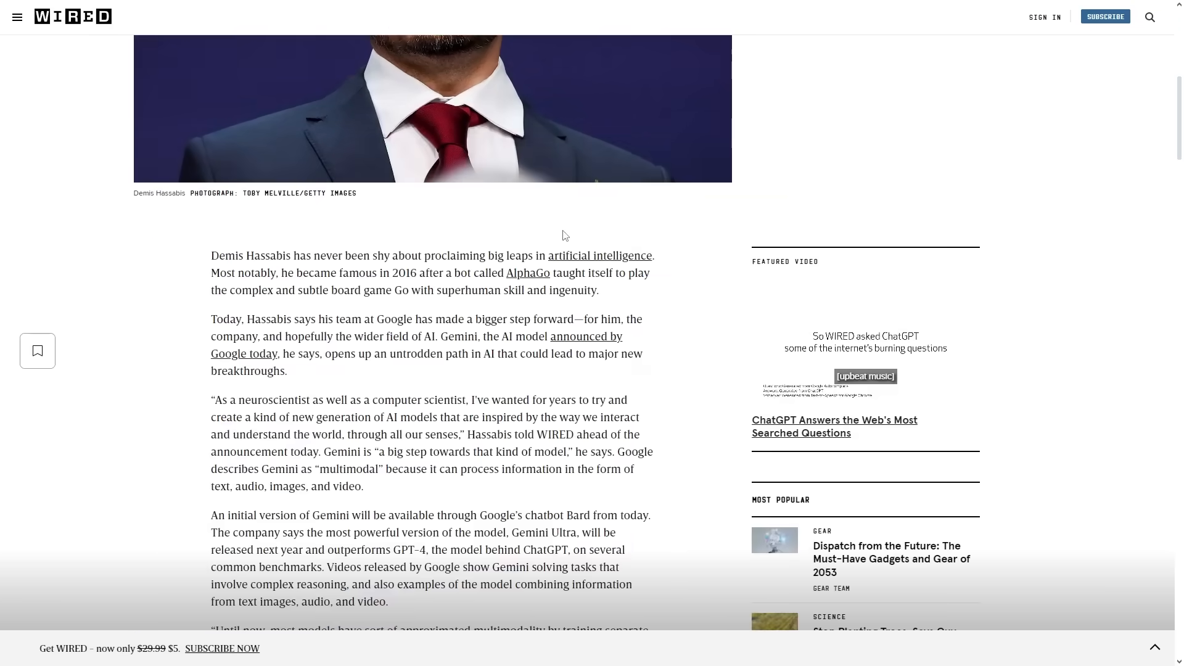
pyautogui.scroll(-3)
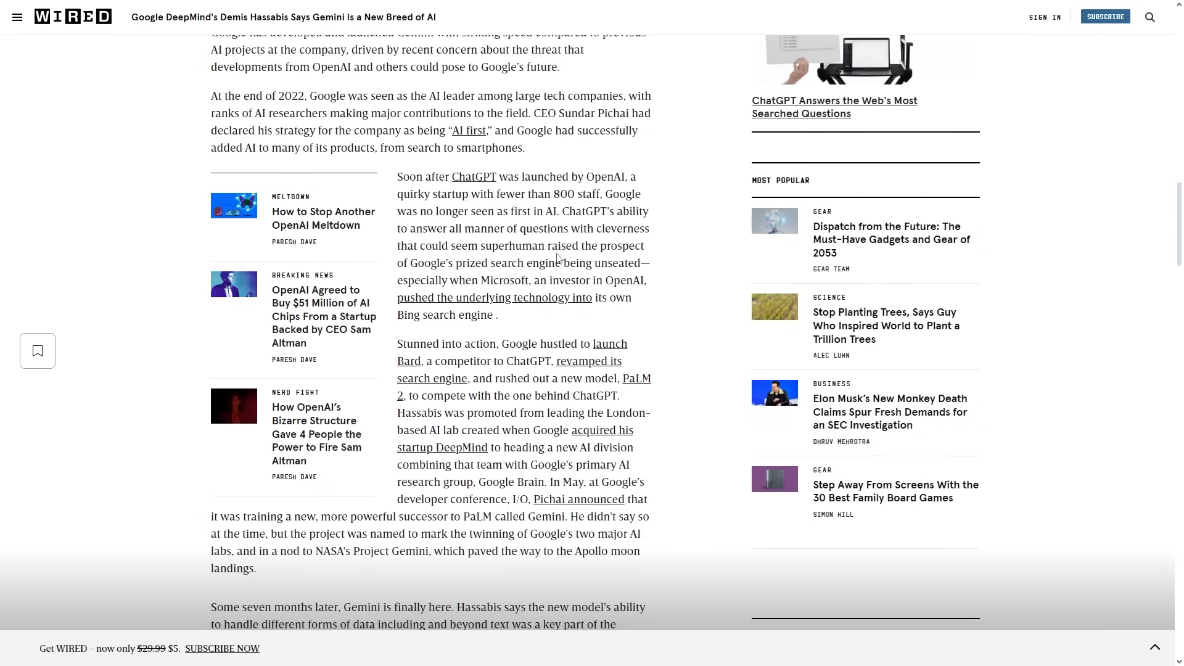
pyautogui.scroll(-3)
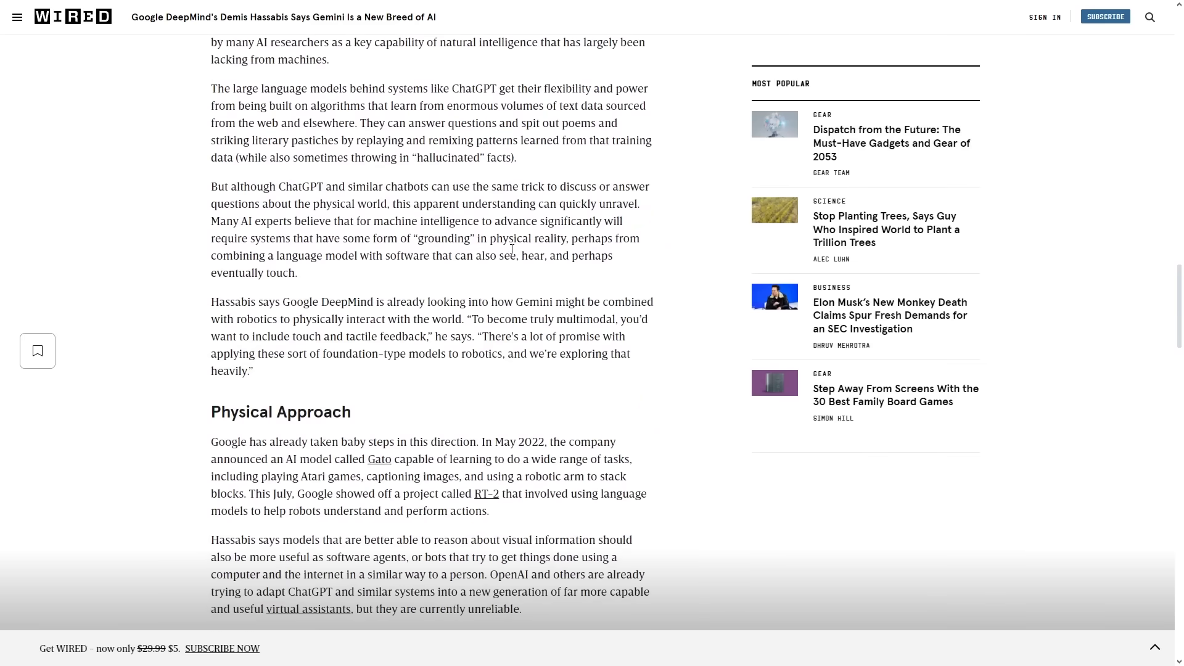
pyautogui.scroll(-3)
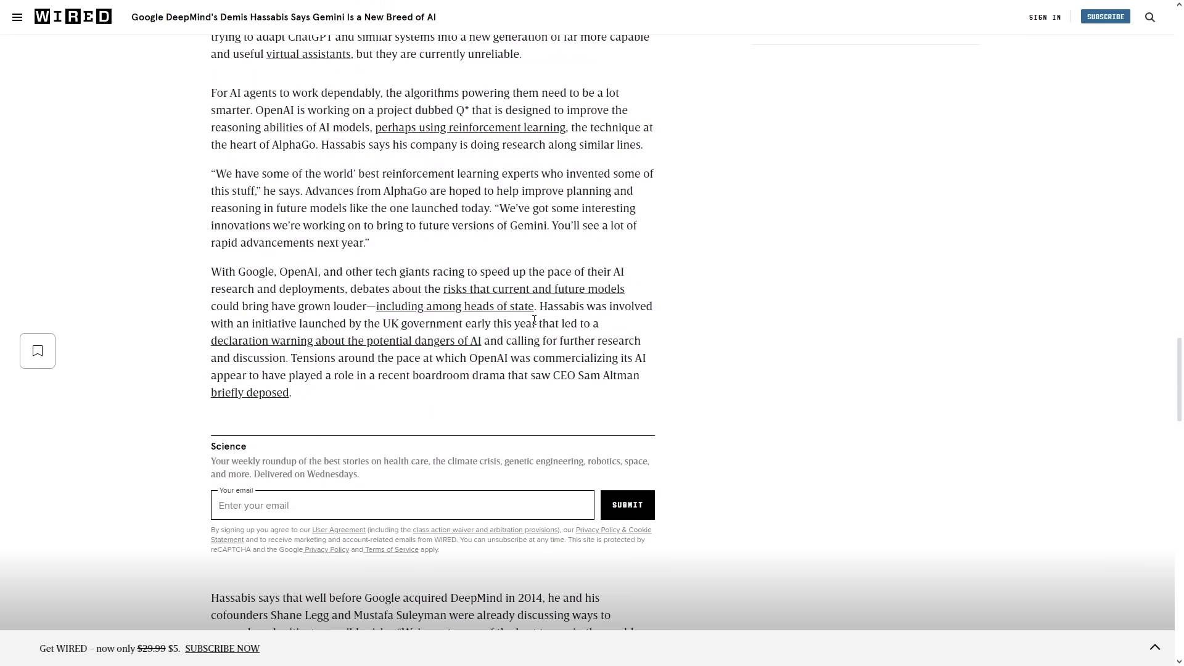
pyautogui.scroll(3)
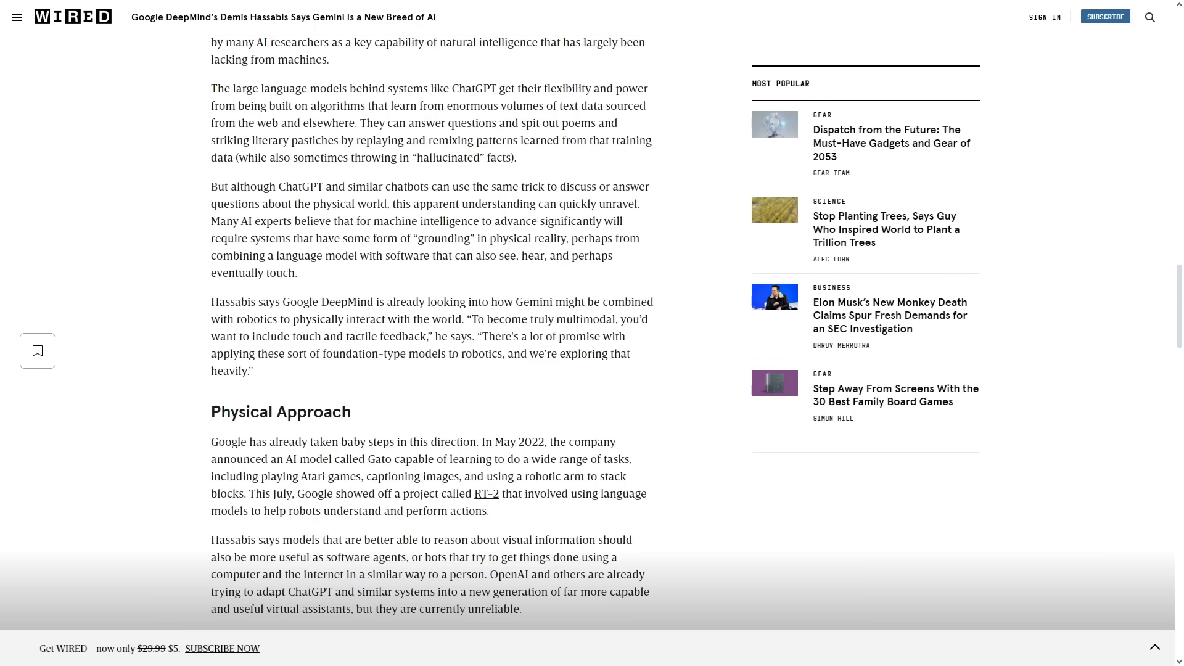
pyautogui.scroll(-3)
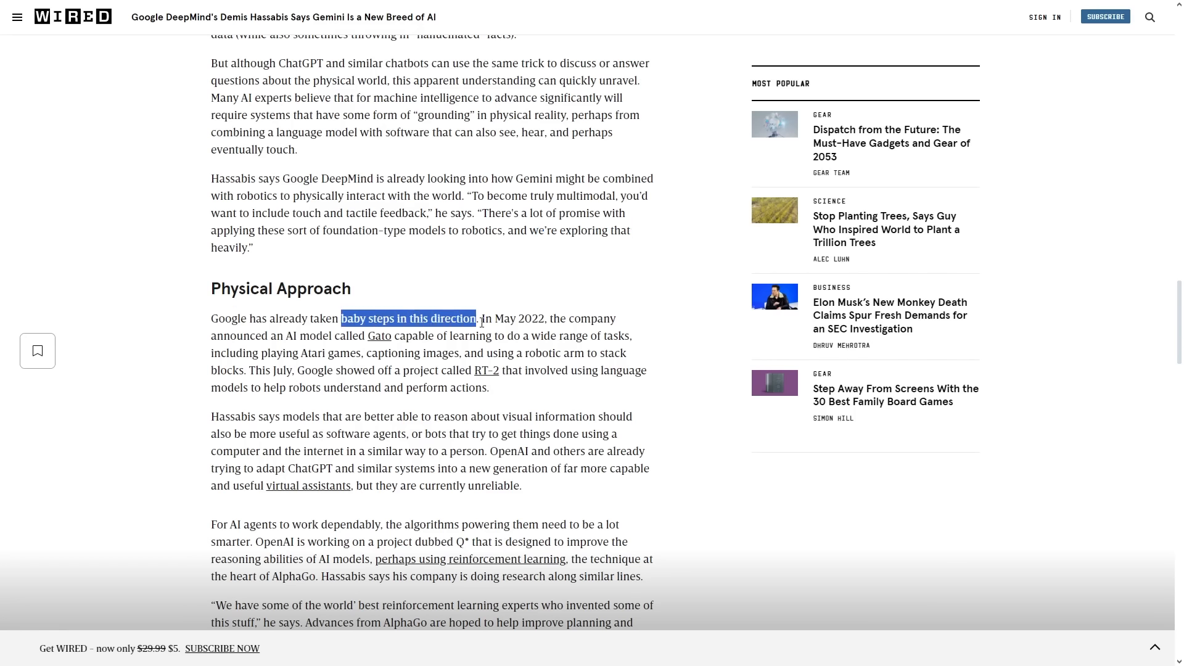
# Step: Clear the phrase highlight, select a single word, and scroll the article slightly further
pyautogui.click(587, 317)
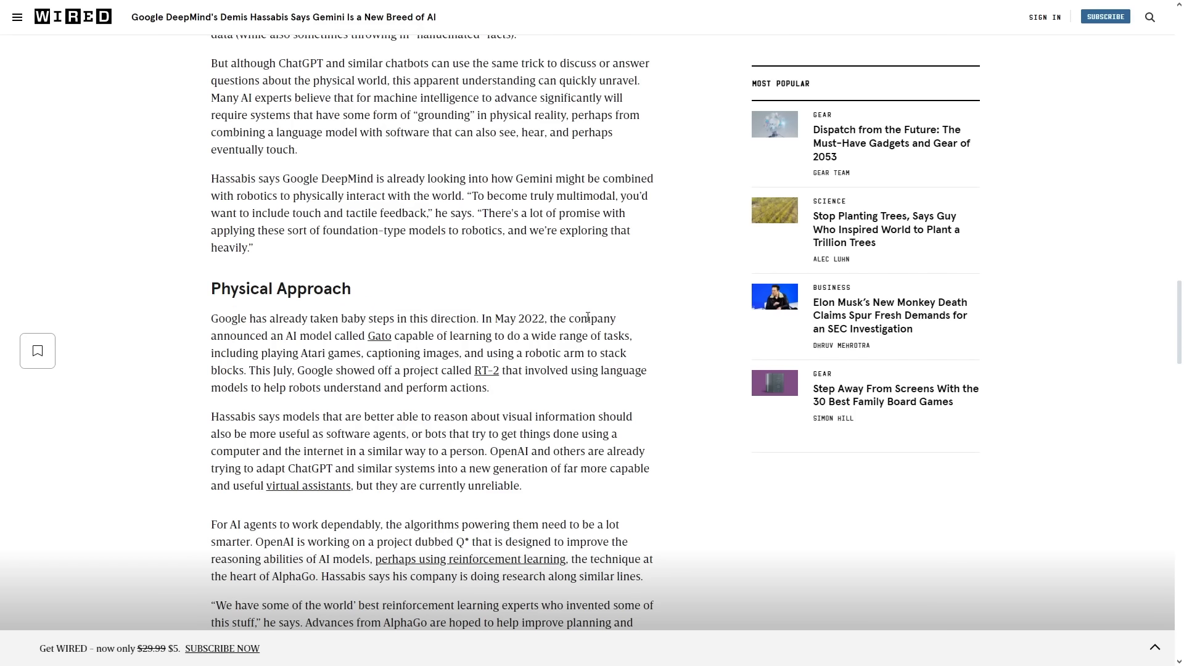
pyautogui.moveTo(379, 338)
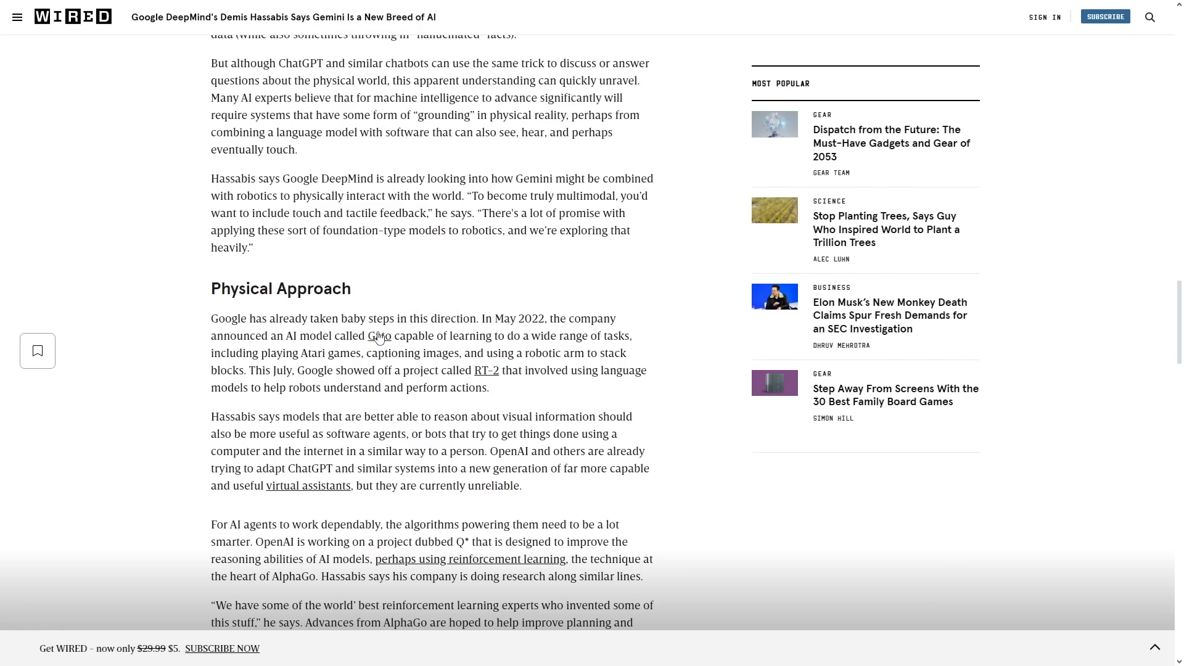
pyautogui.doubleClick(484, 335)
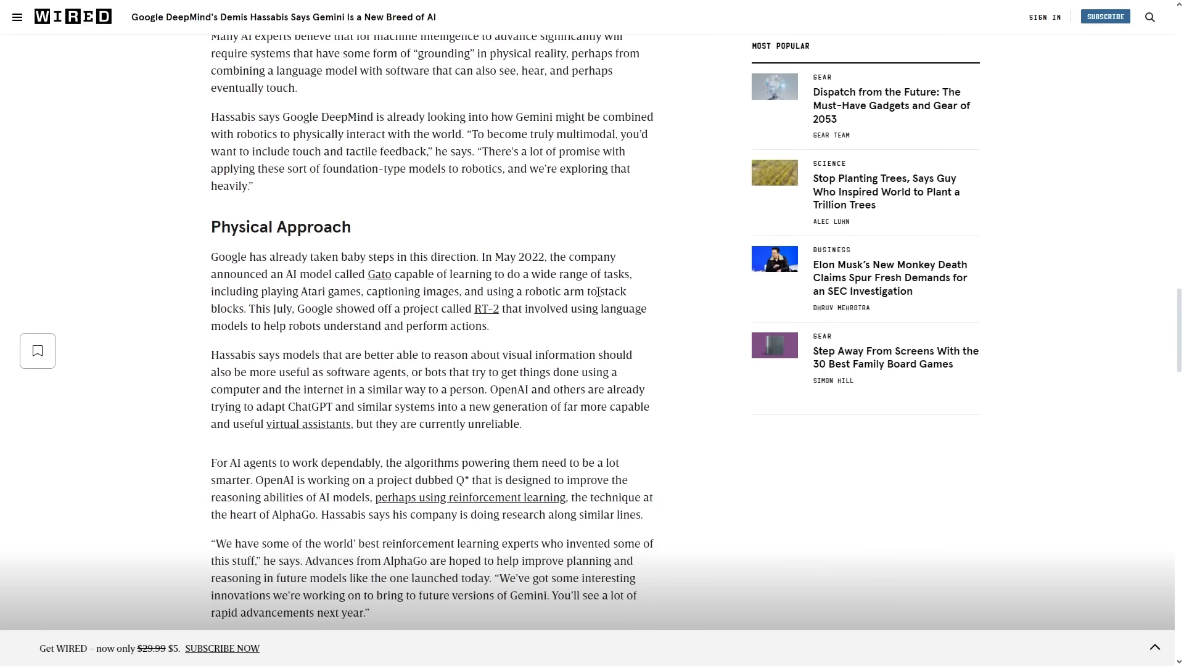
pyautogui.moveTo(486, 308)
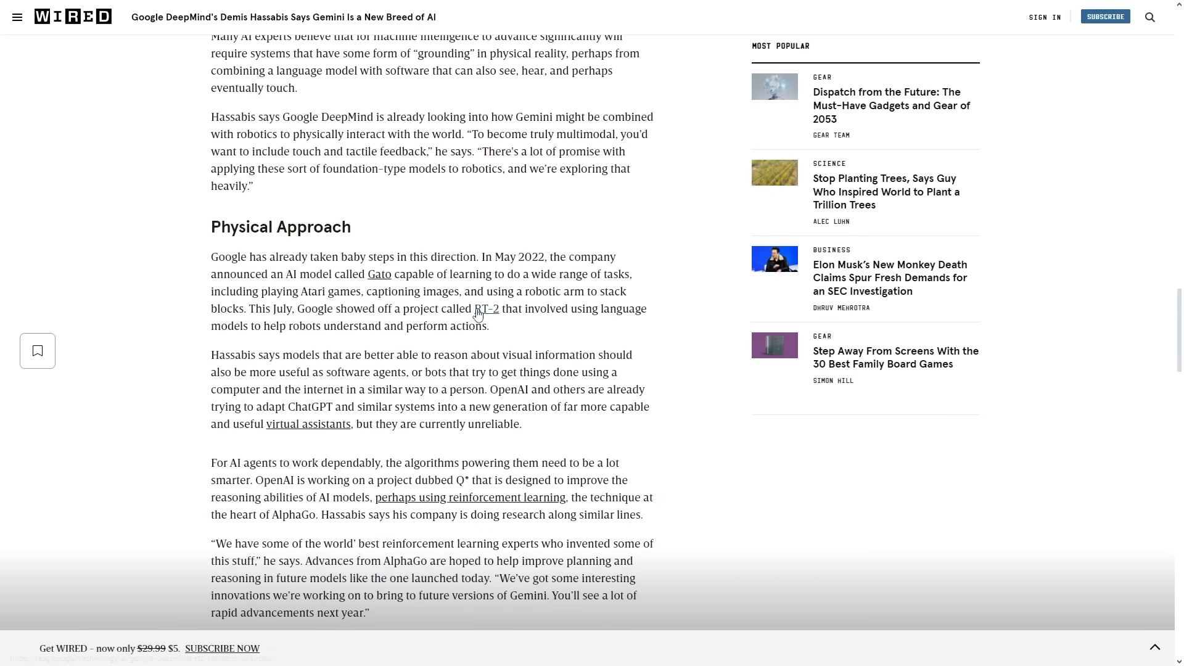
pyautogui.scroll(-3)
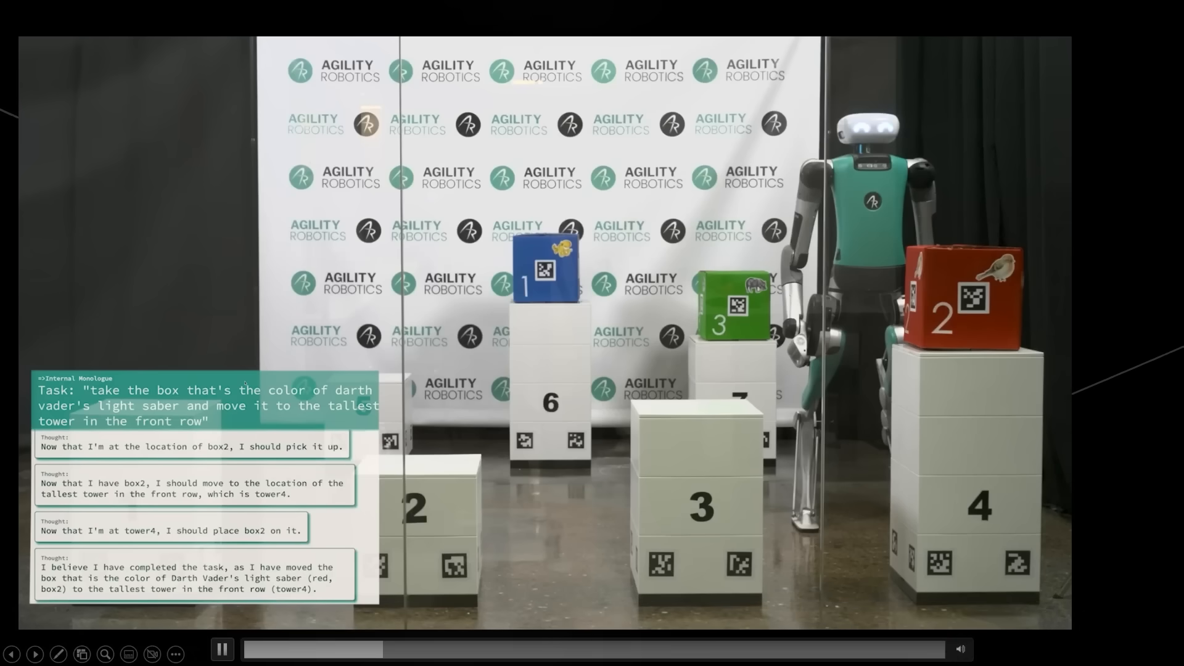
# Step: Advance to the Tesla robot video and its delicate objects manipulation section
pyautogui.click(612, 605)
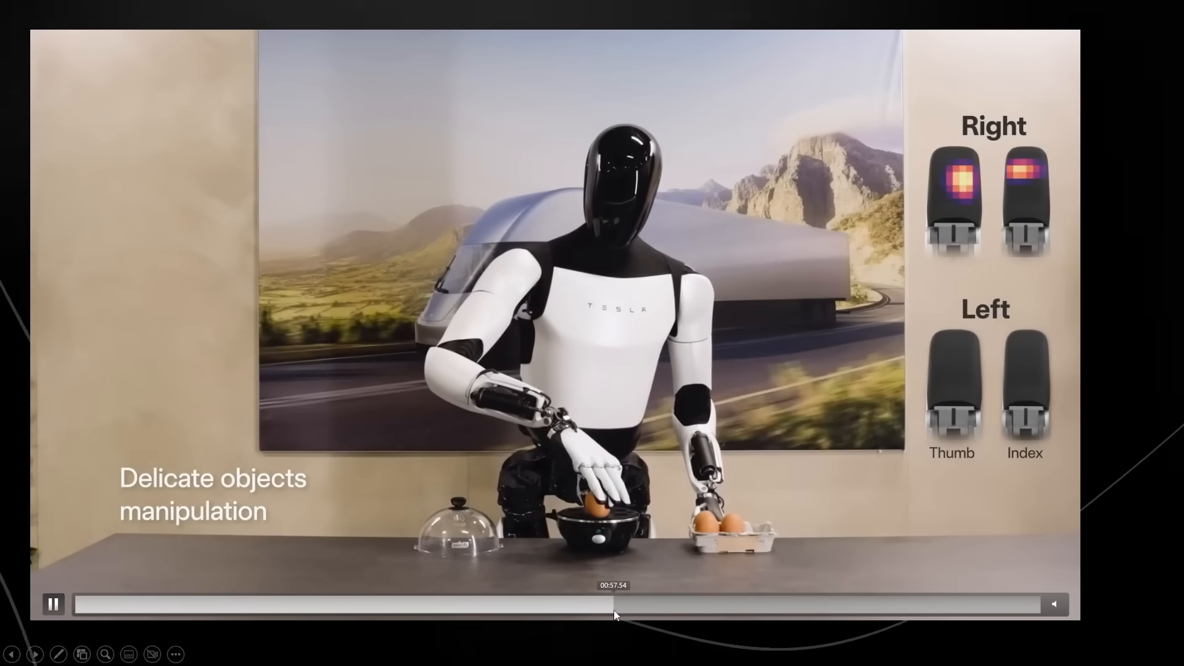